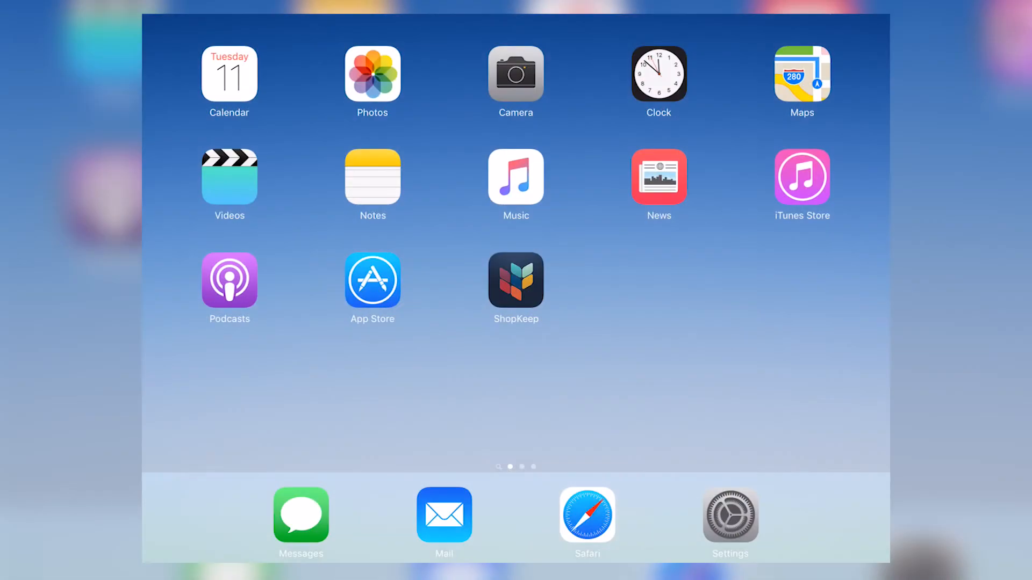
- Launch the ShopKeep app and sign in with the passcode to reach the empty sale screen
click(728, 514)
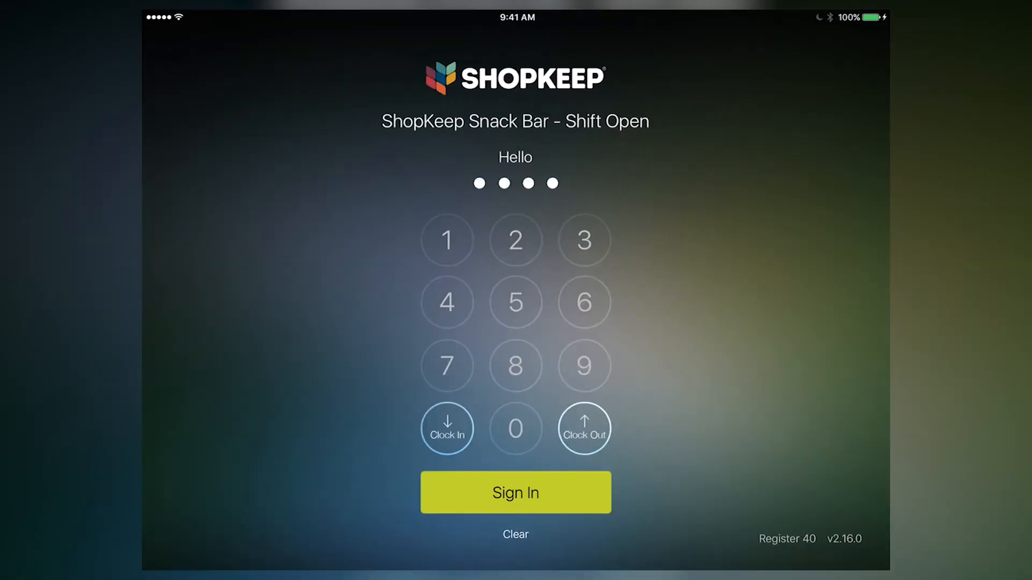
click(515, 492)
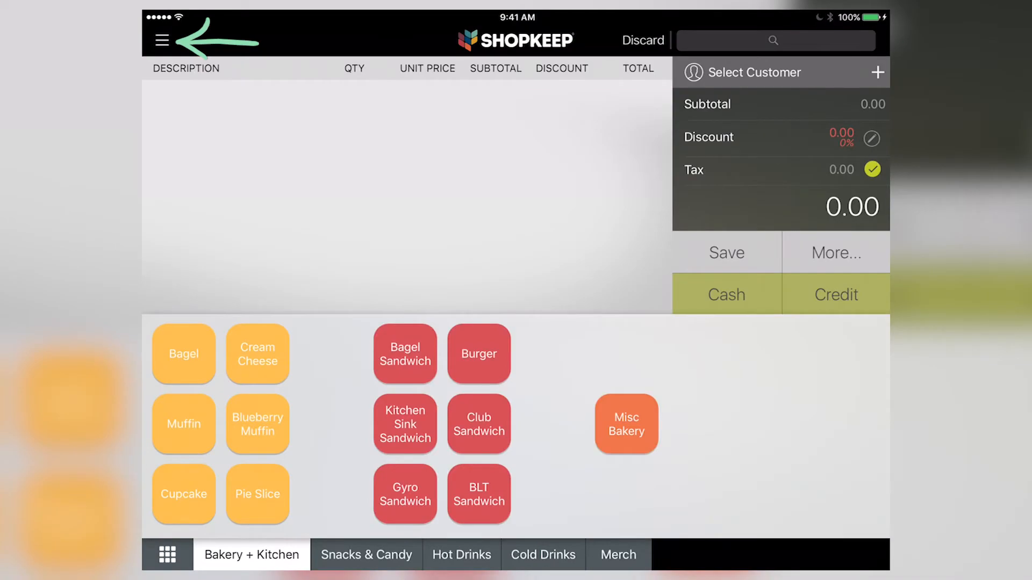
- Go through the side menu and Hardware Setup to the printer list showing the Epson and Star printers
click(161, 40)
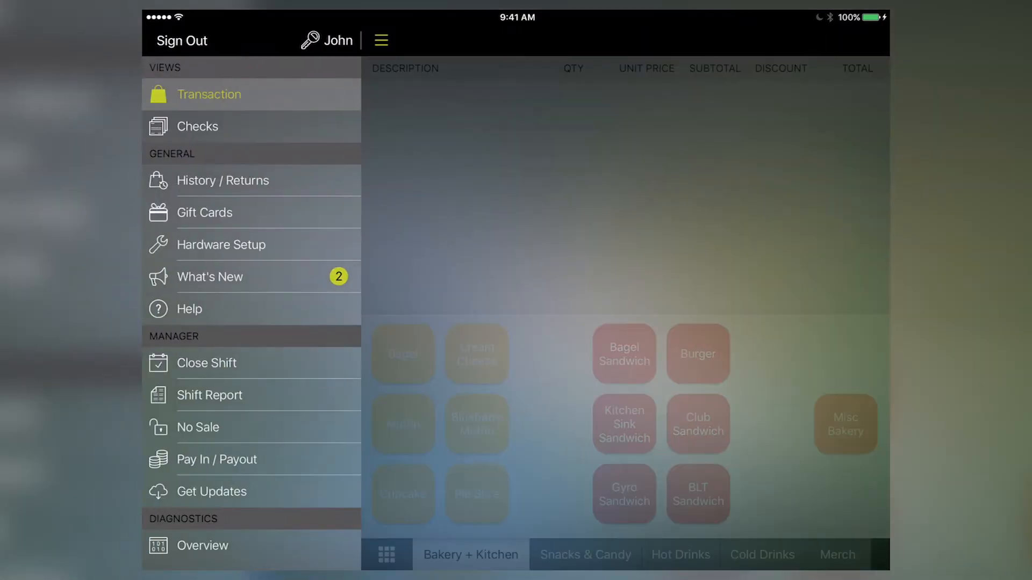
click(221, 244)
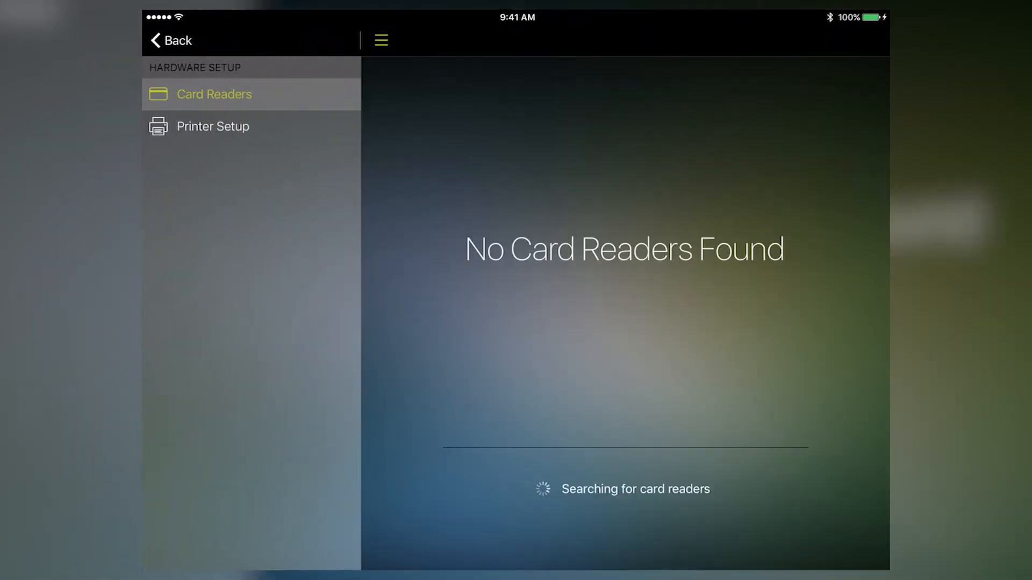
click(213, 127)
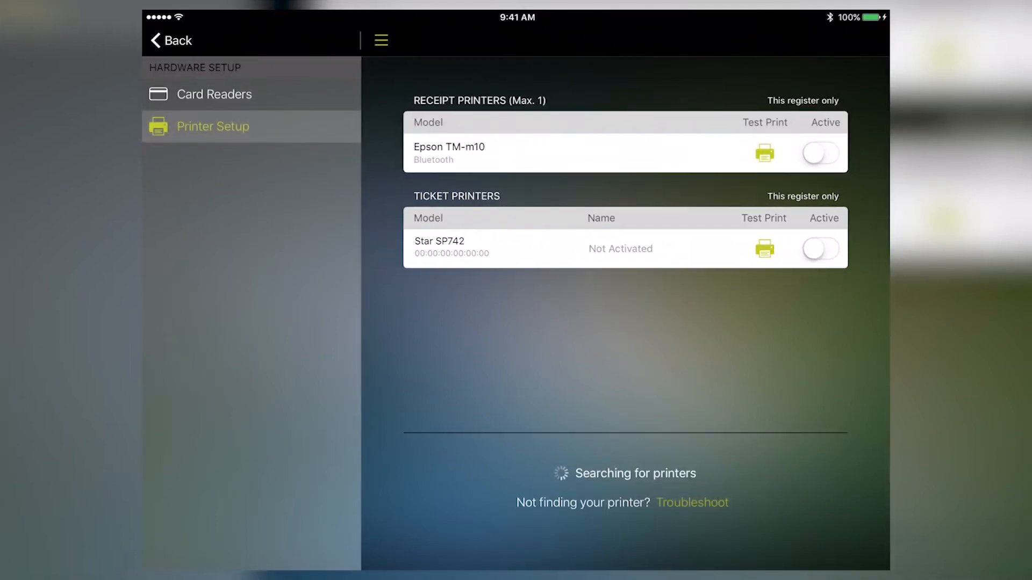
- Switch the Star SP742 to Active and add it to BackOffice as 'Grill Printer'
click(820, 248)
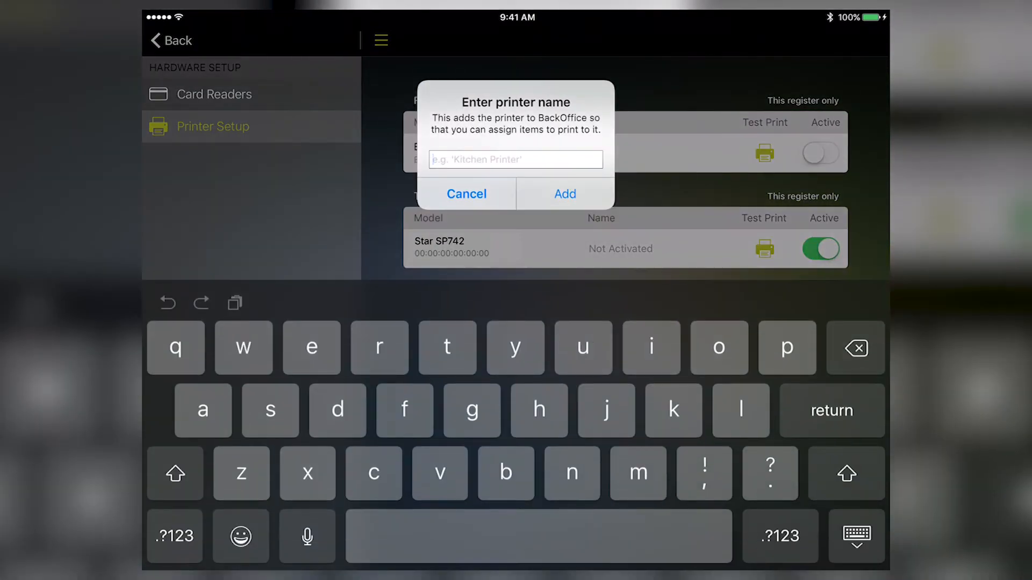
text(Grill)
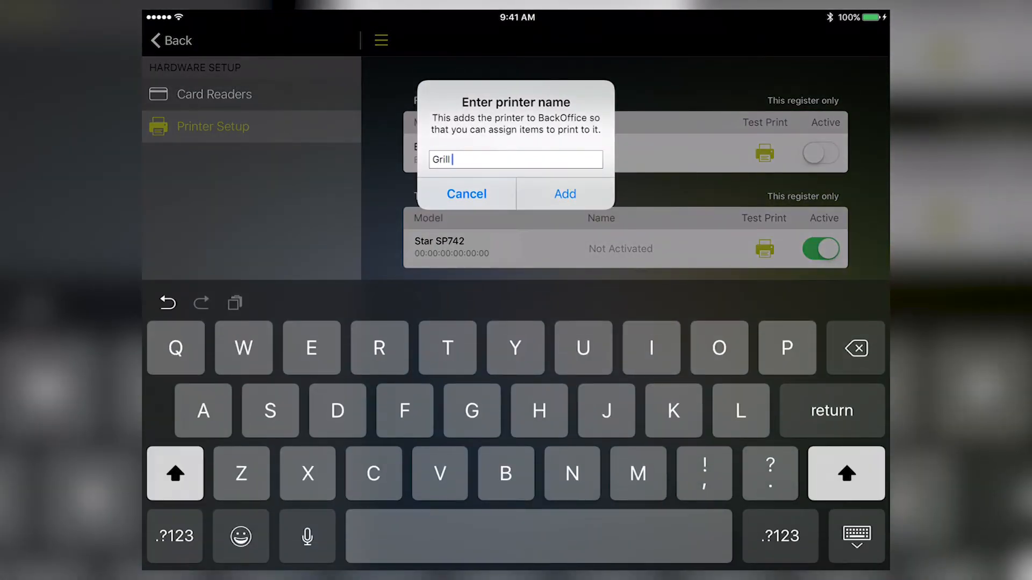
text(Printer)
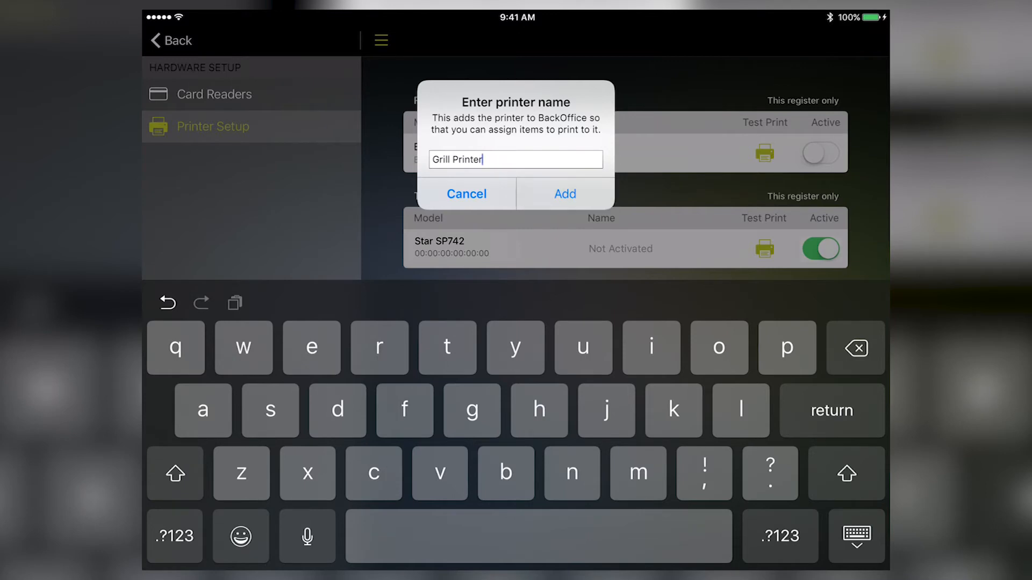
click(564, 194)
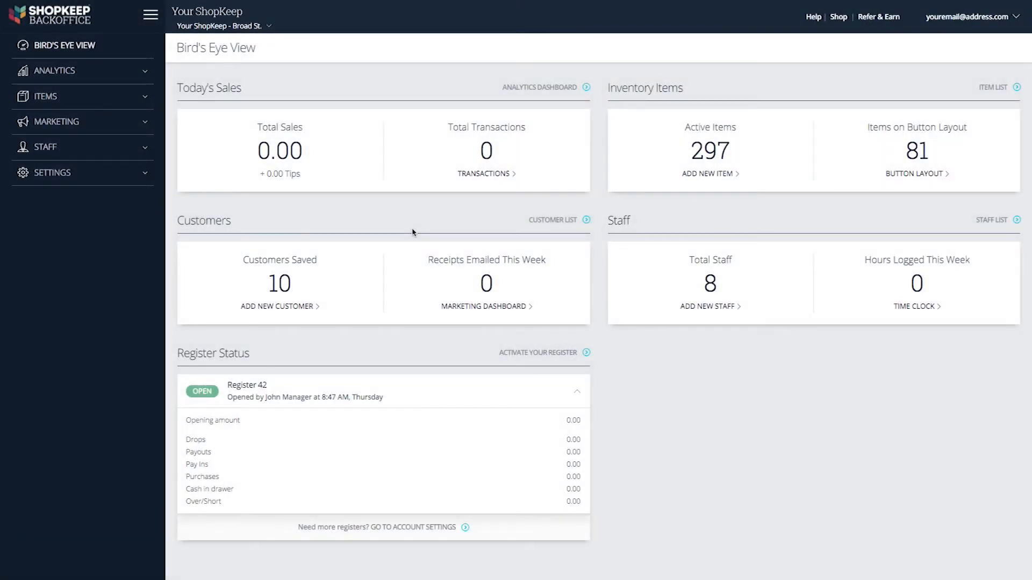
- Expand Settings and show the Printers page listing Expo, Grill and Soup/Salad printers
click(51, 172)
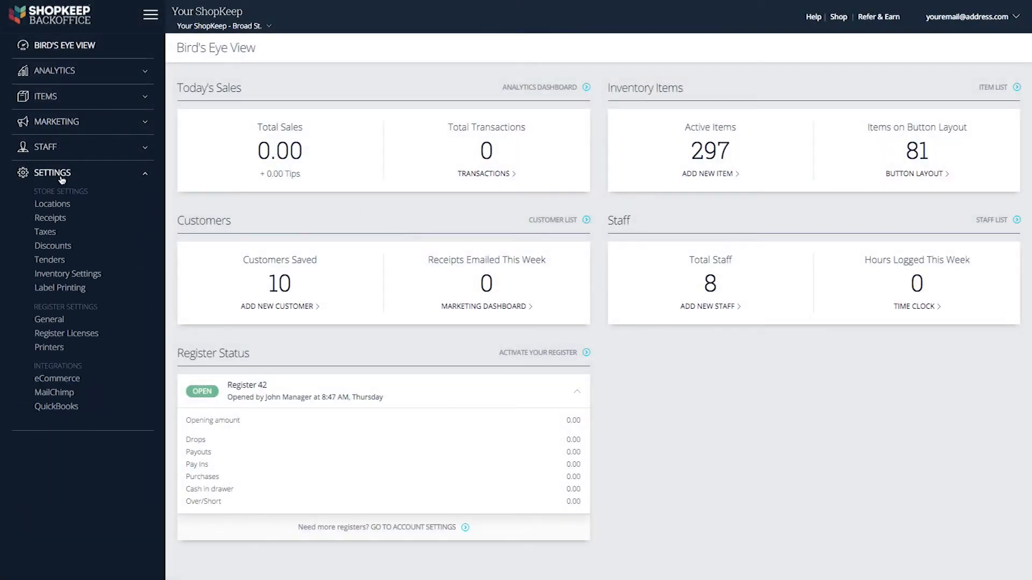
click(48, 347)
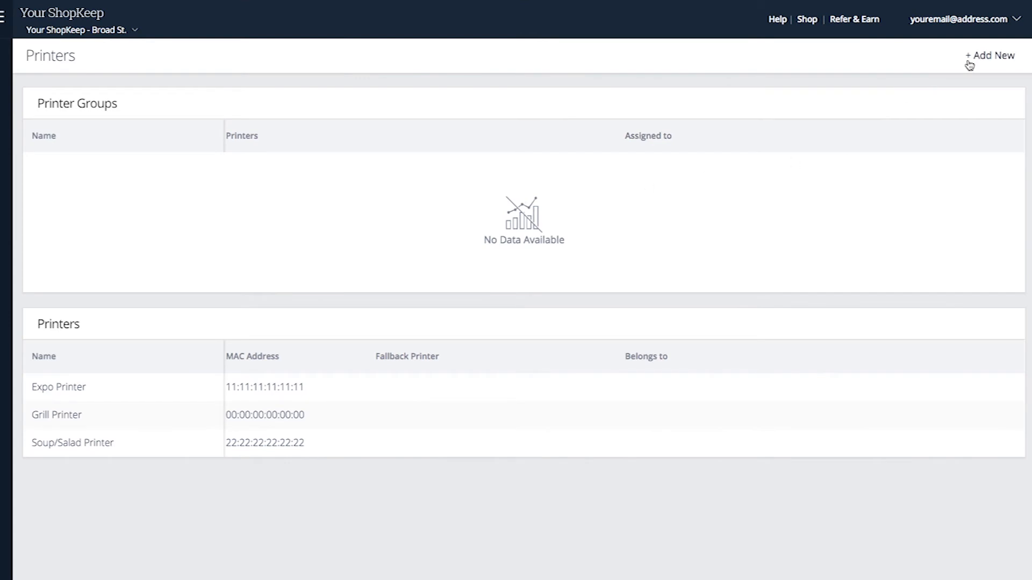
- Create a printer group 'Grill Entrees + Appetizers' and assign Grill Appetizers and the entree categories via the 'entree' filter
click(989, 55)
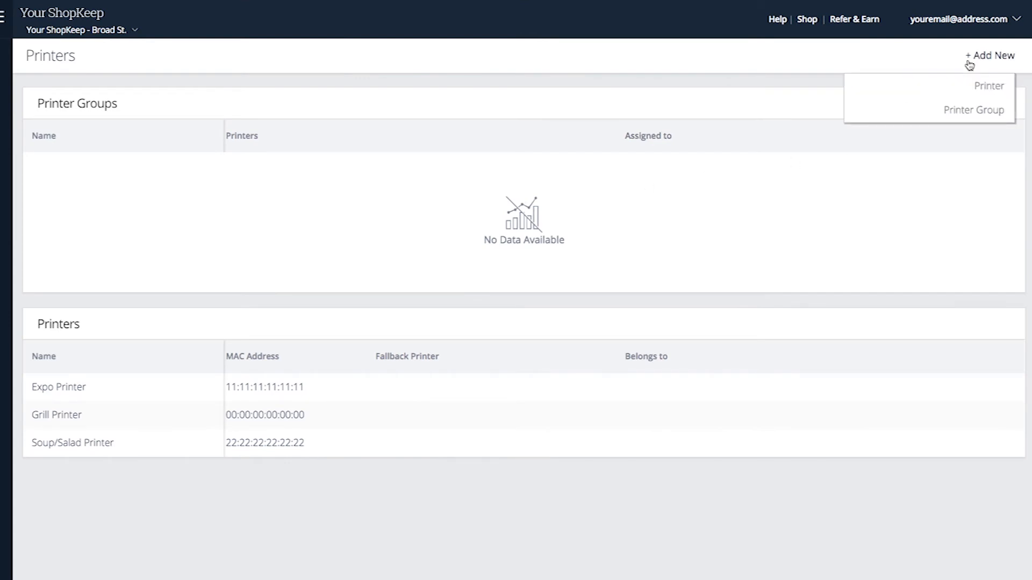
click(974, 110)
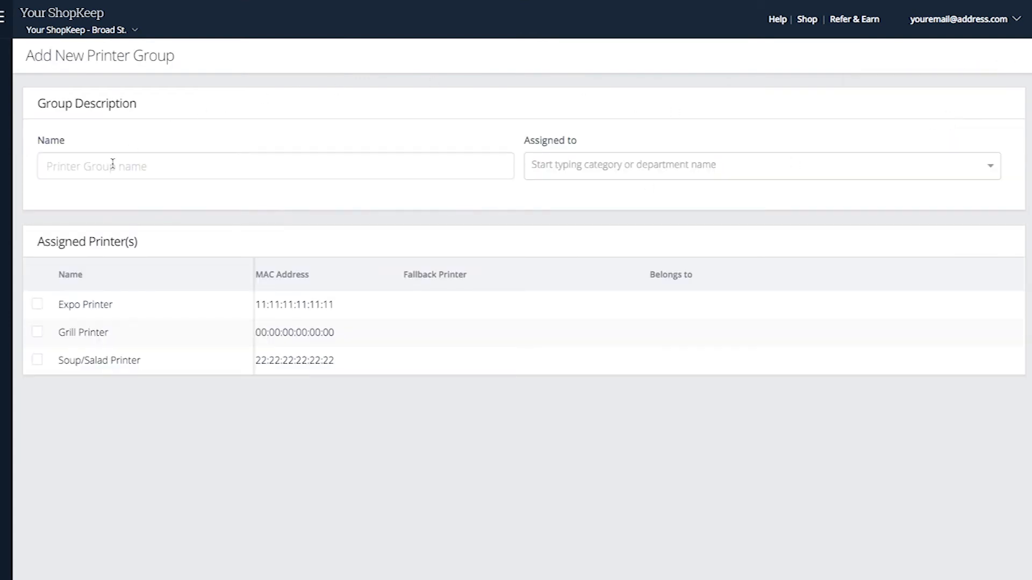
text(Grill Entrees + Appetizers)
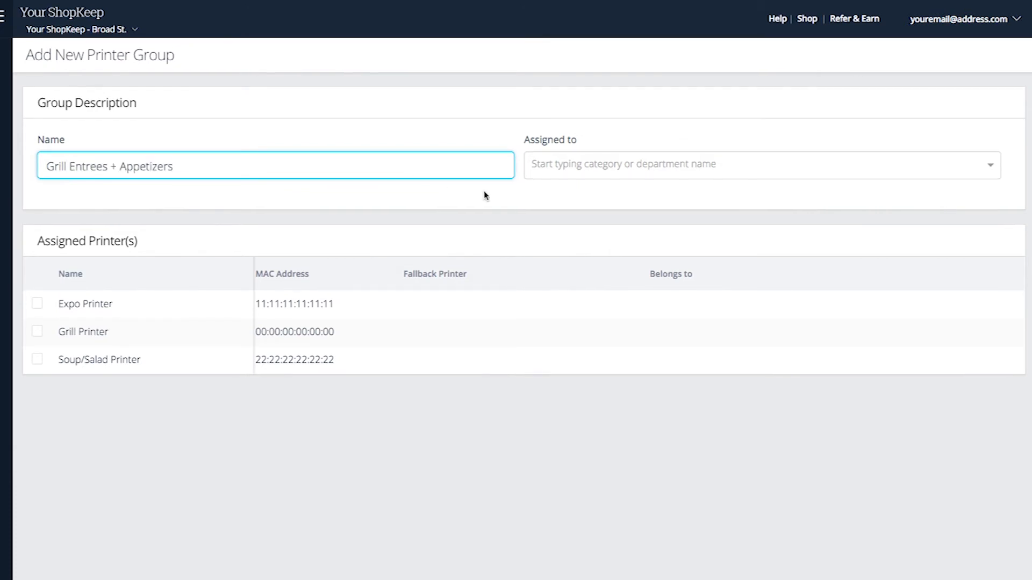
text(entree)
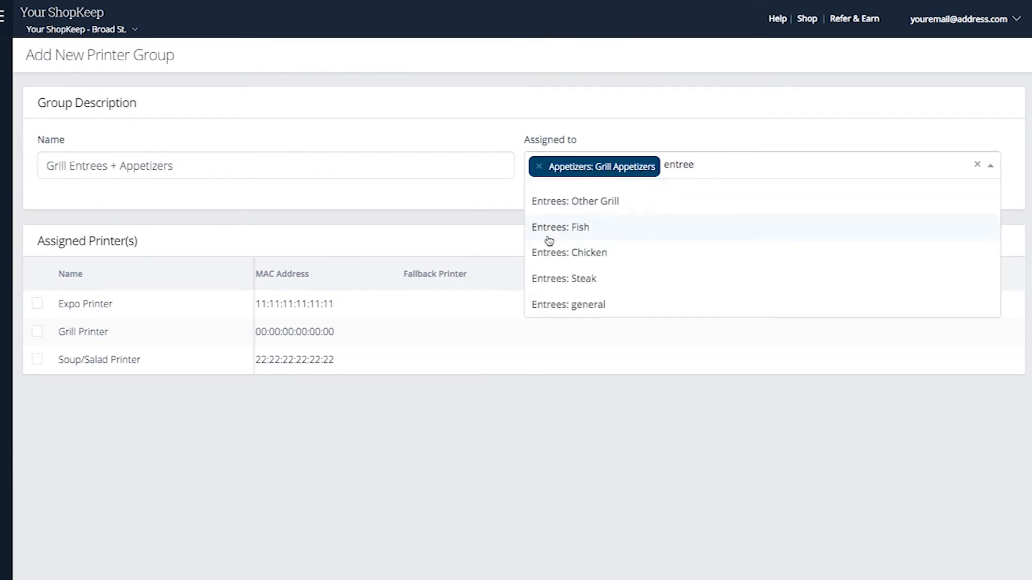
click(558, 227)
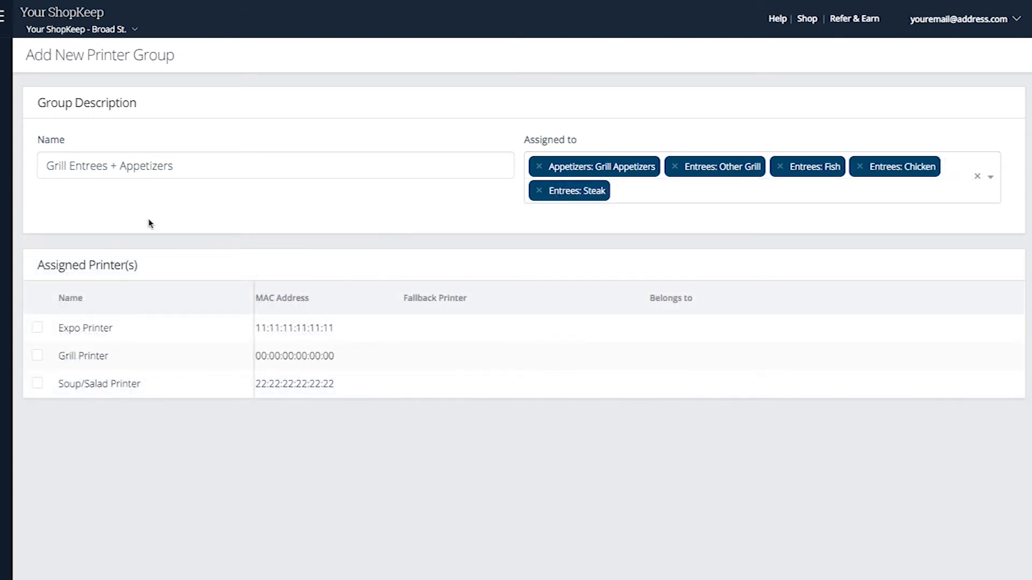
- Tick Expo Printer and Grill Printer as the group's assigned printers and save it
click(38, 328)
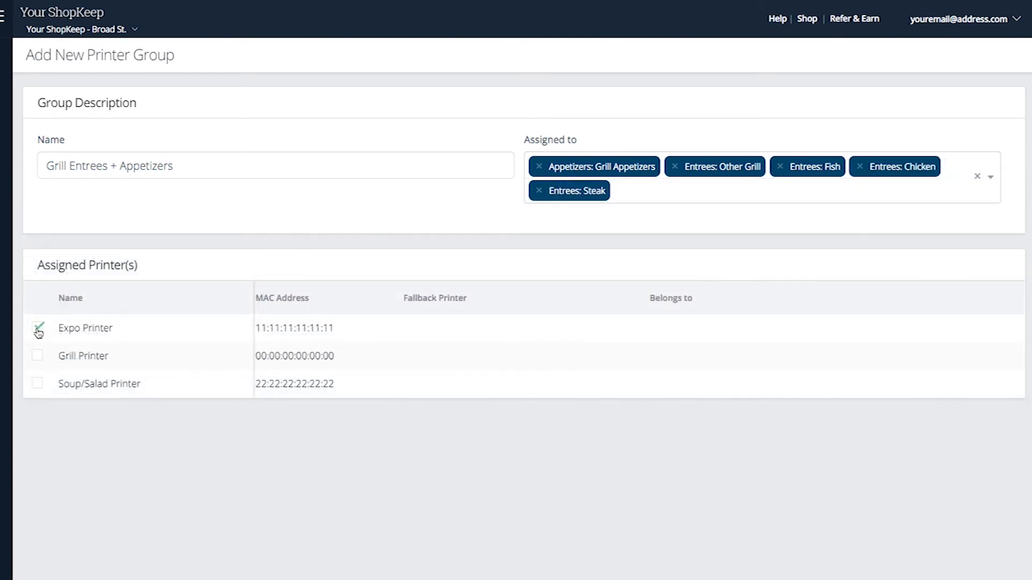
click(37, 355)
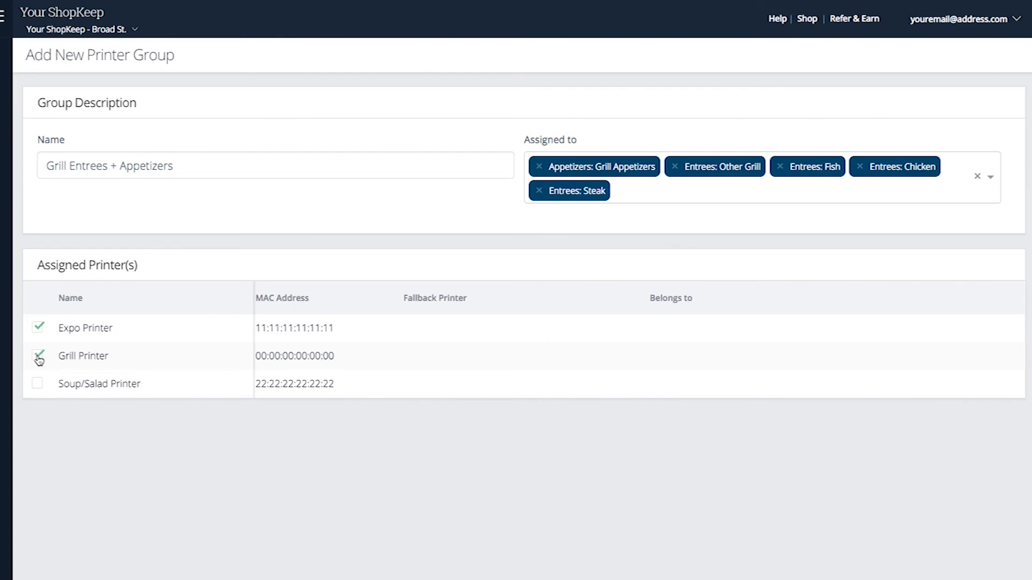
click(78, 15)
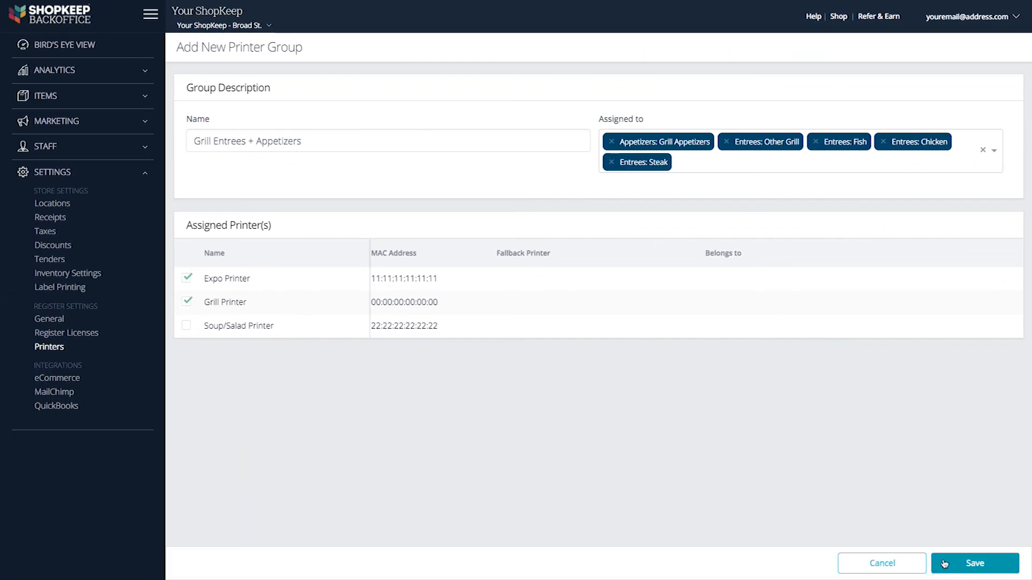
click(974, 563)
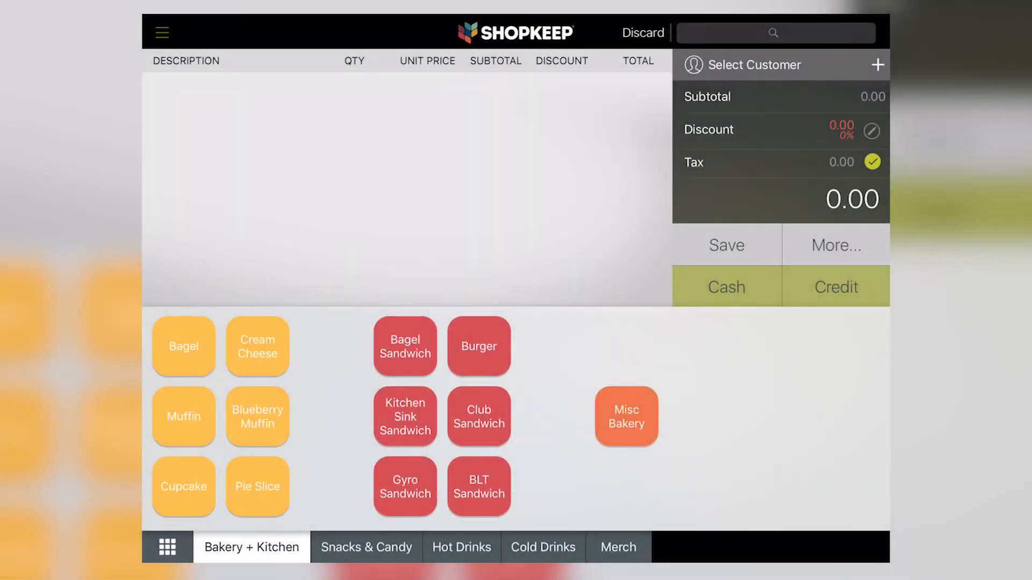
- Add a Burger with Medium Well and Bacon modifiers, totaling 10.56
click(161, 32)
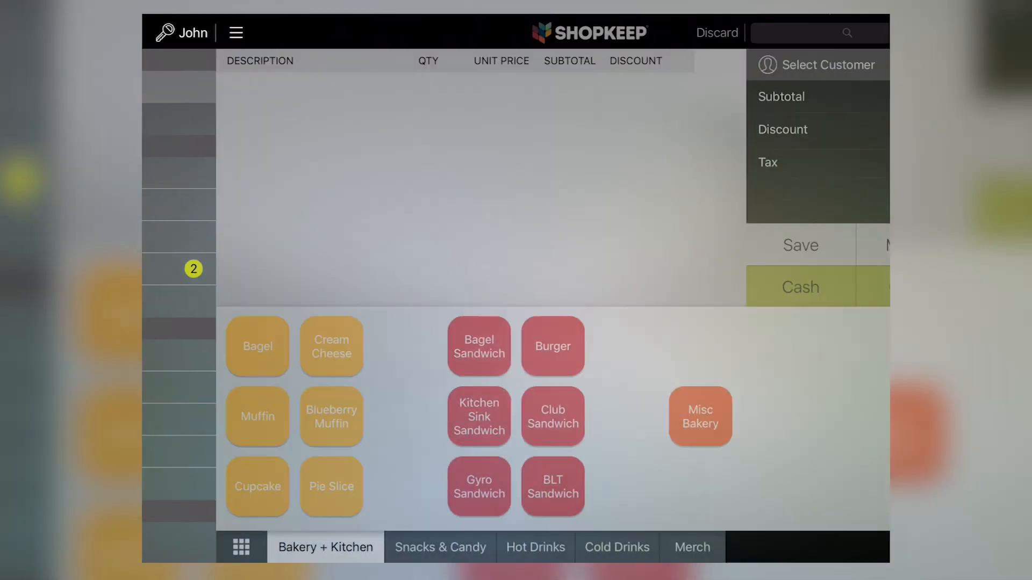
click(553, 346)
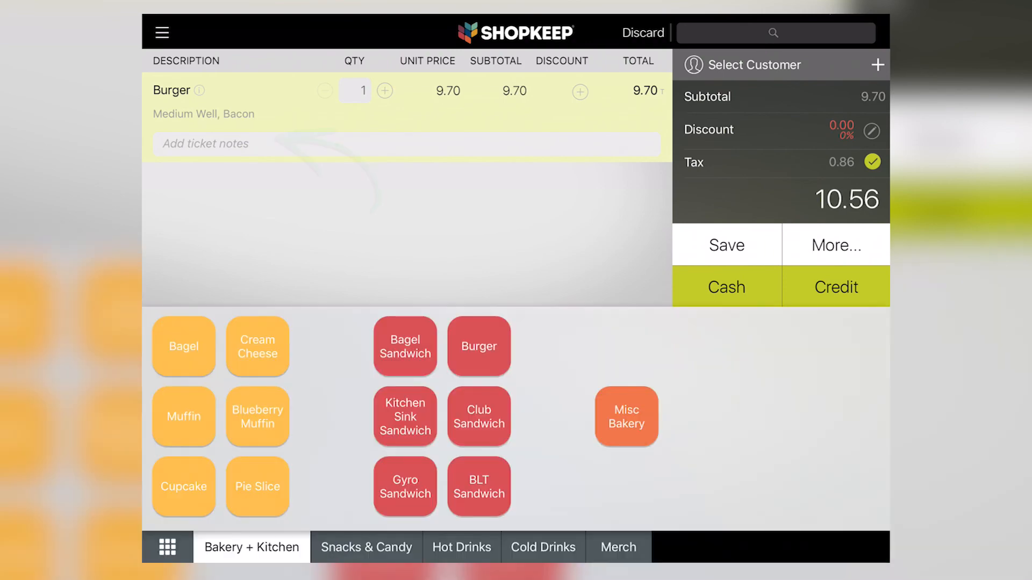
- Note 'Extra lettuce, to go' on the burger ticket and choose Cash for the 10.56 due
text(Extra)
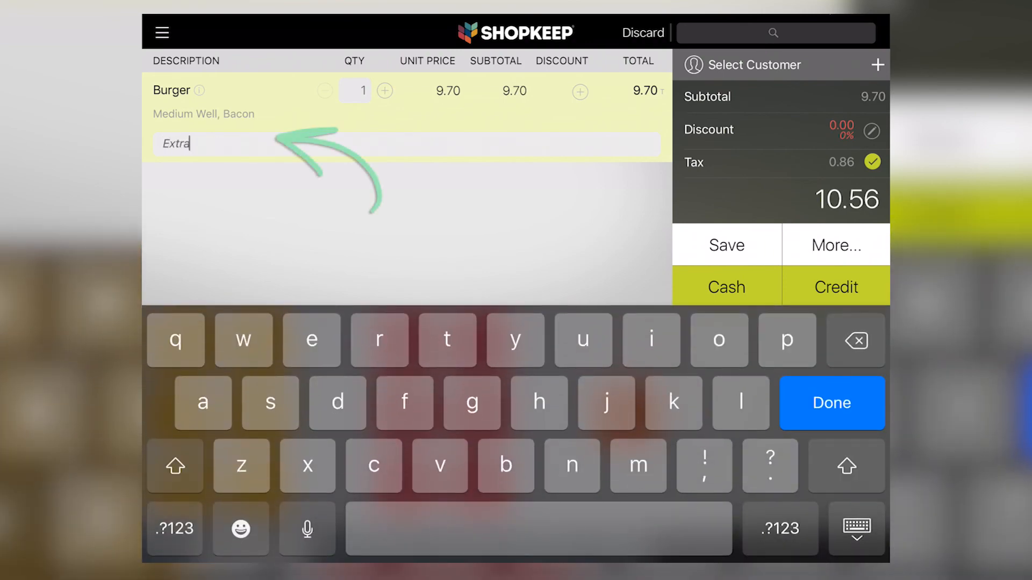
text(lettuce, to go)
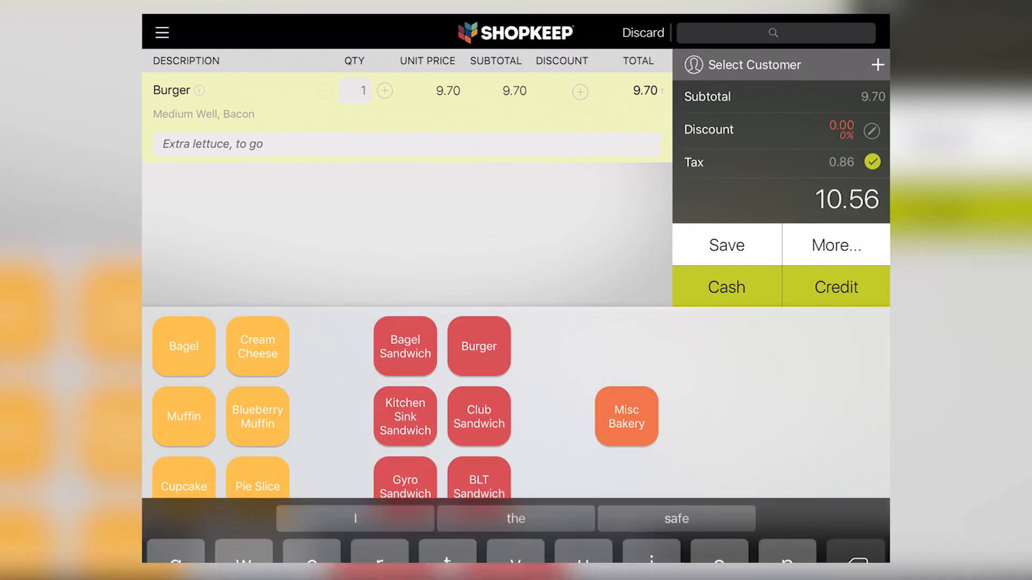
click(726, 287)
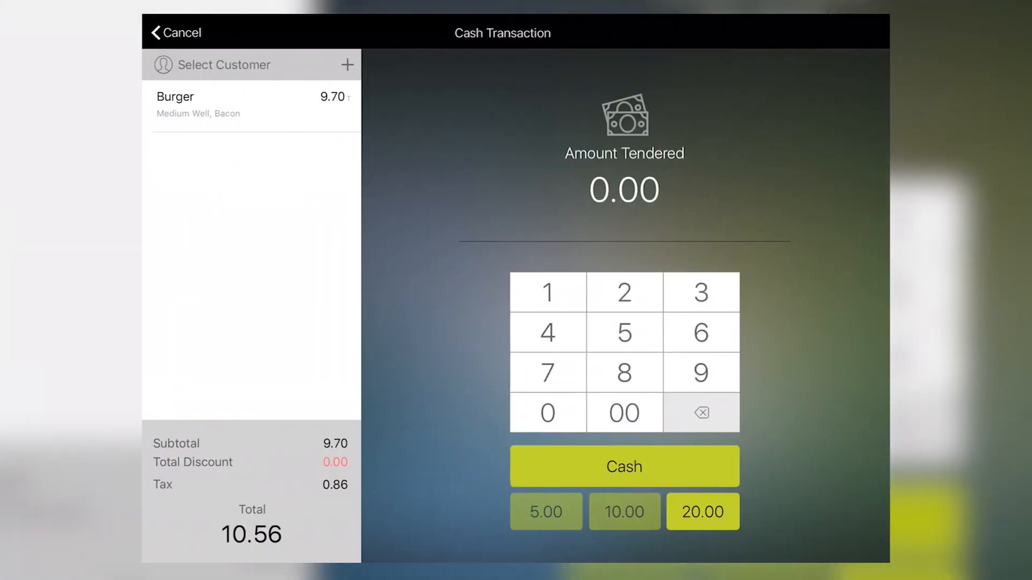